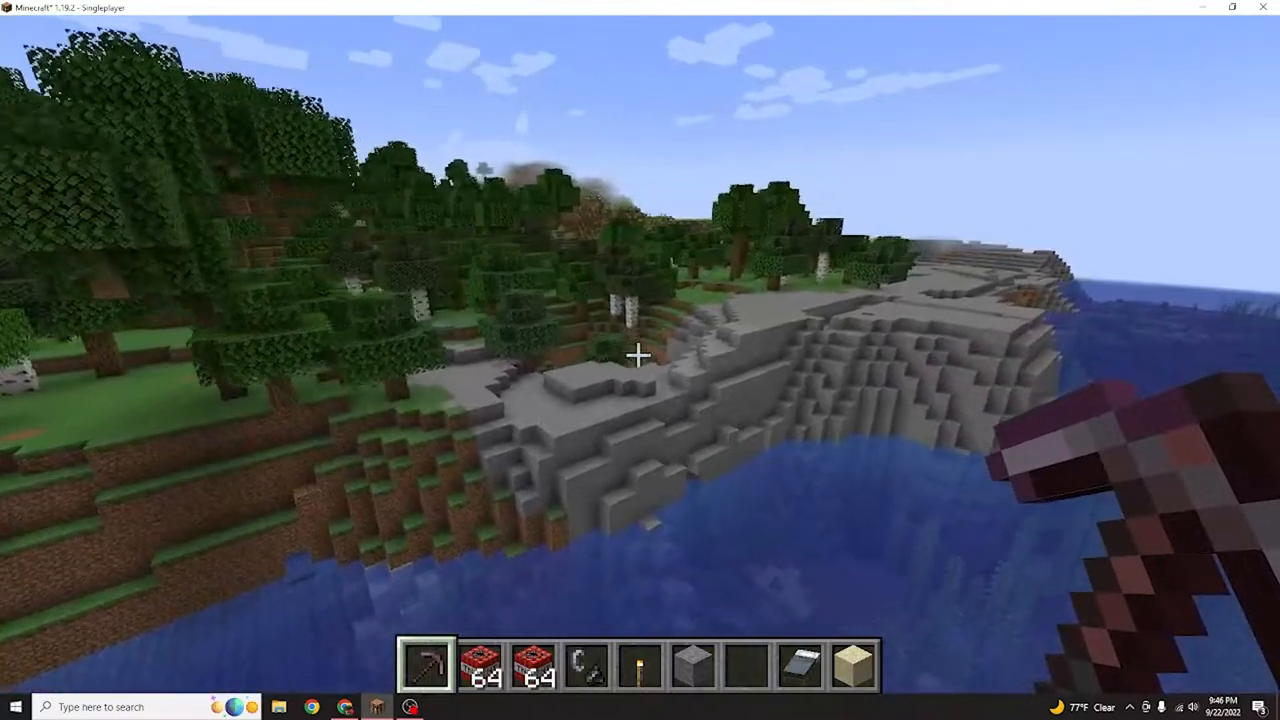
mouse_move(640, 360)
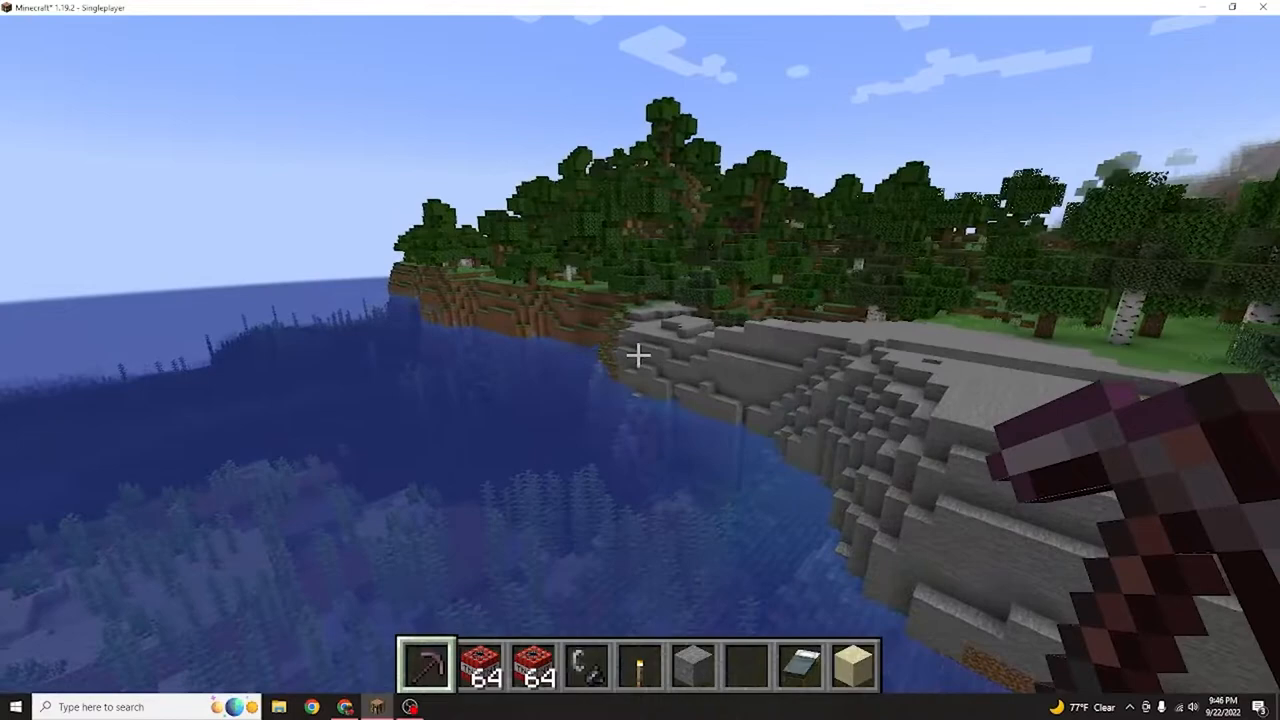
mouse_move(640, 360)
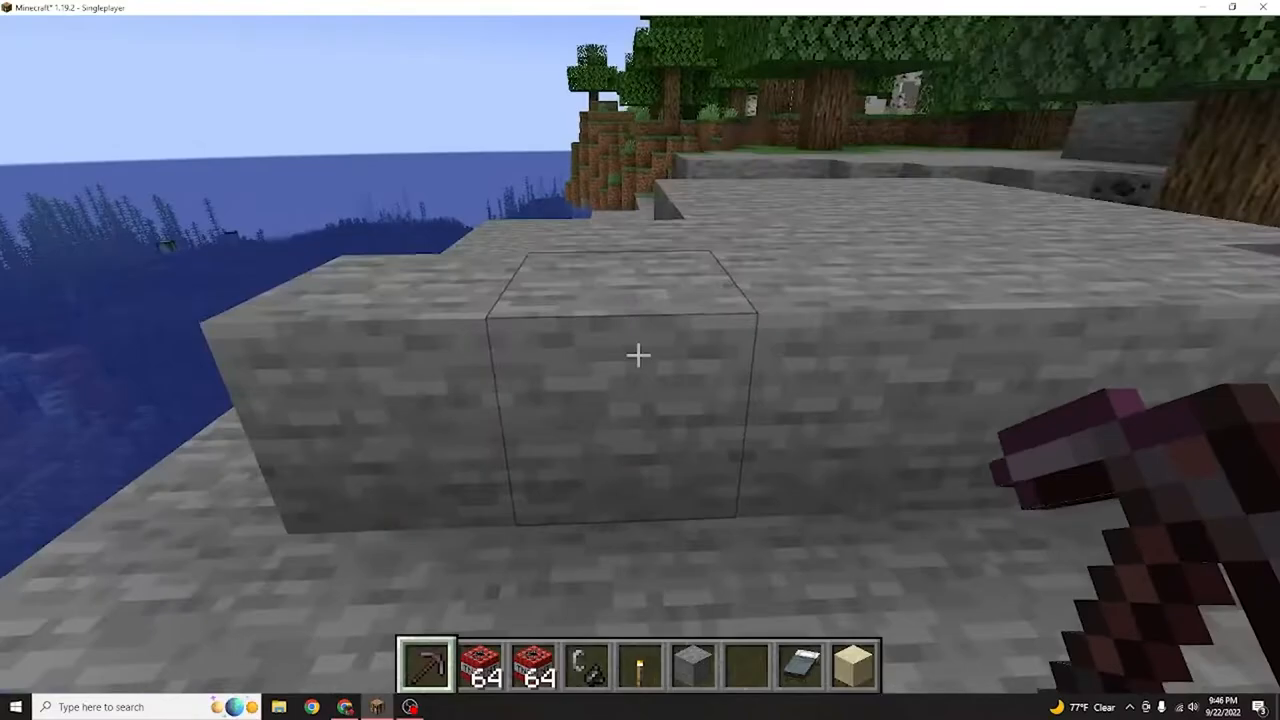
mouse_move(640, 355)
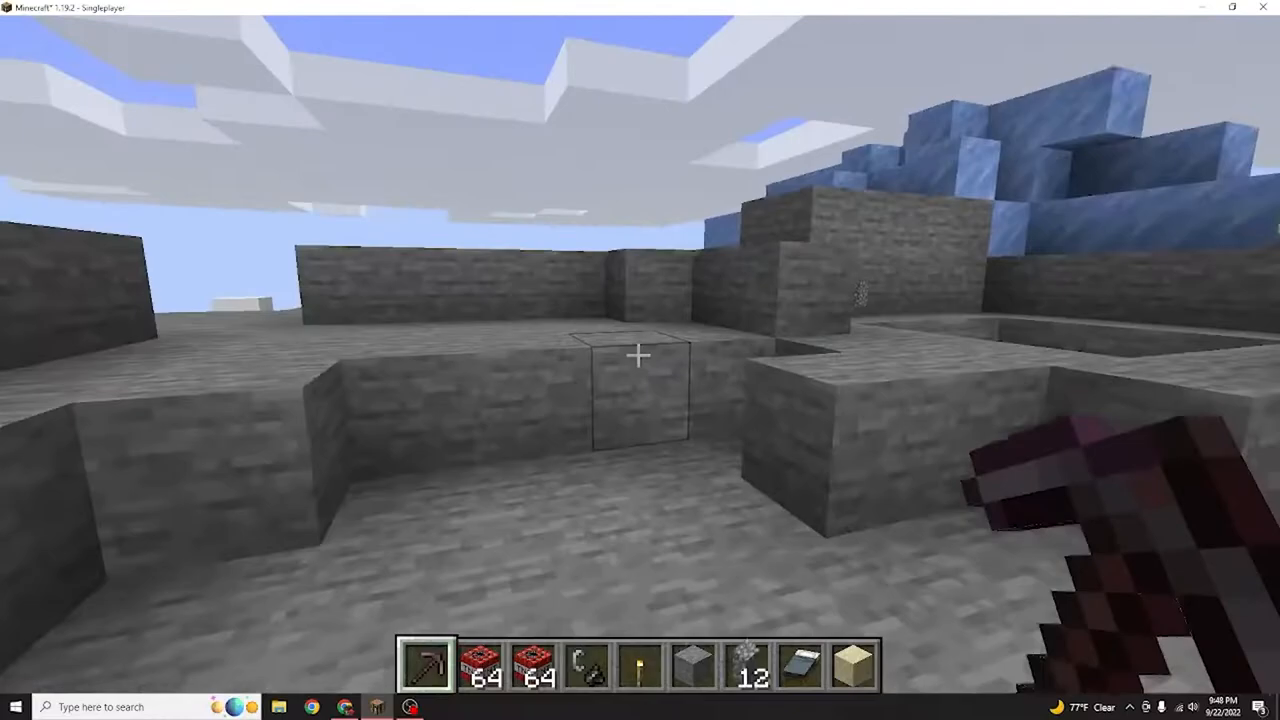
mouse_move(640, 360)
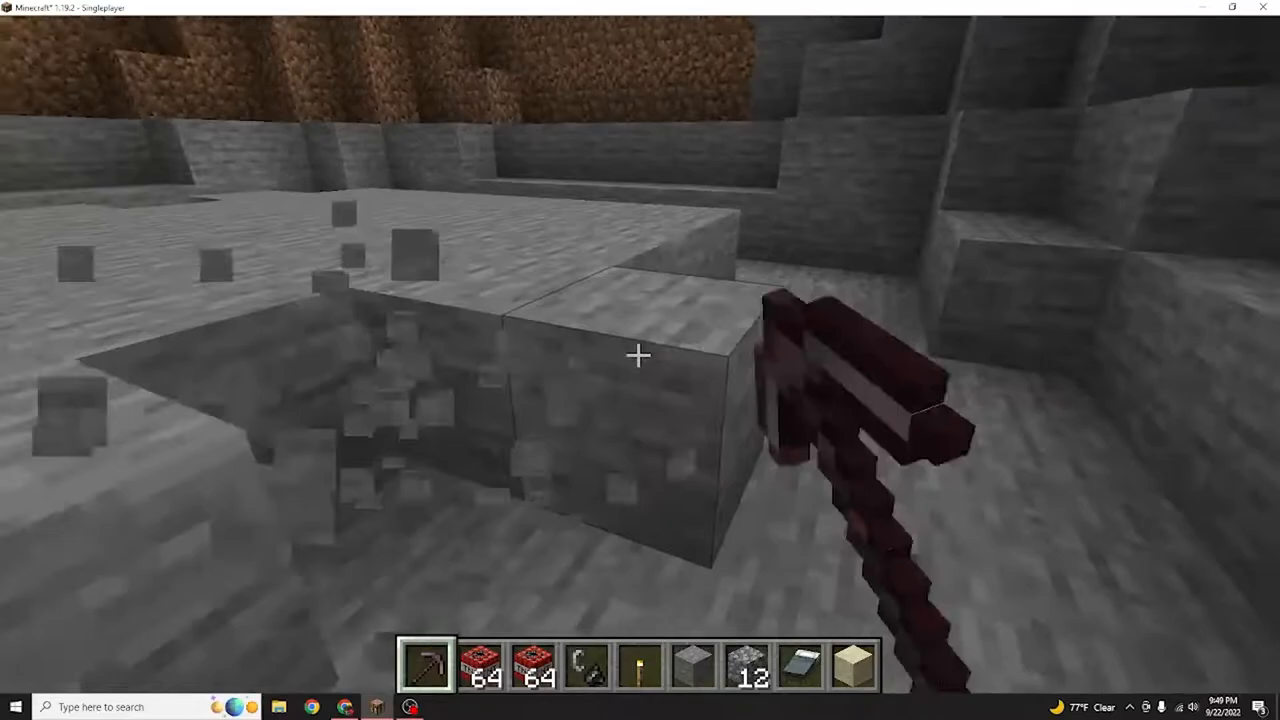
mouse_move(640, 355)
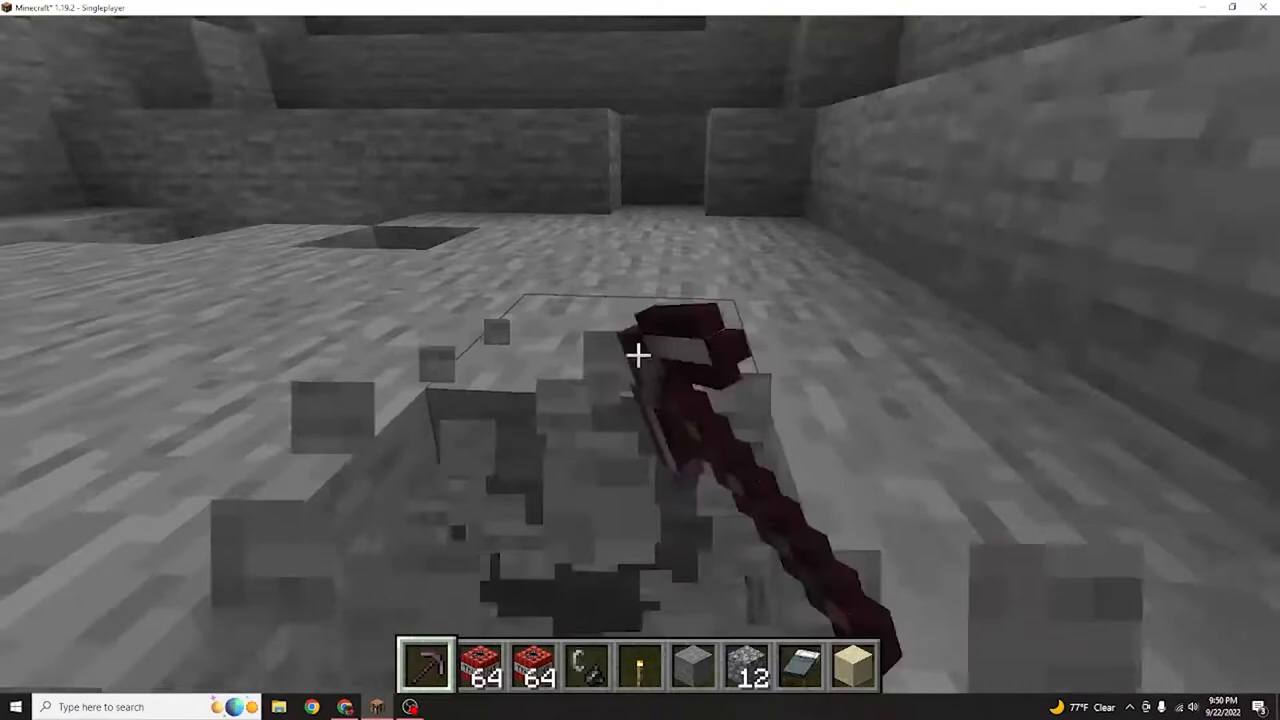
mouse_move(640, 355)
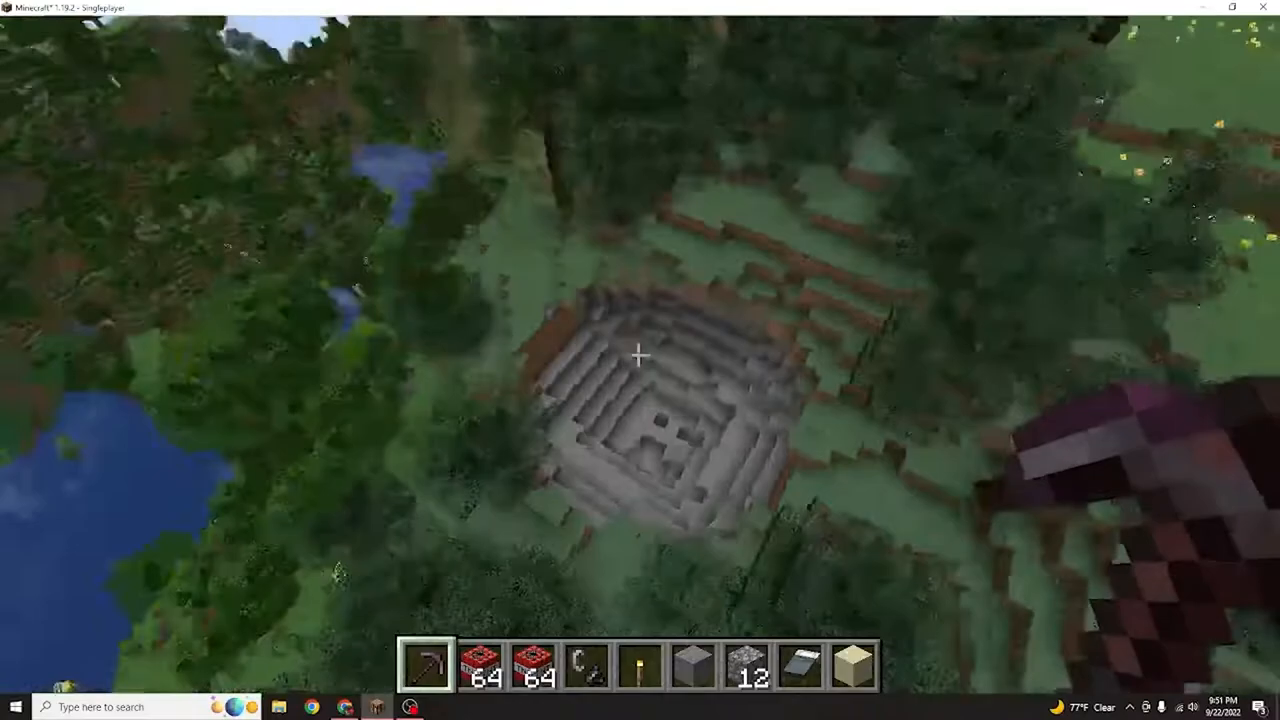
mouse_move(640, 360)
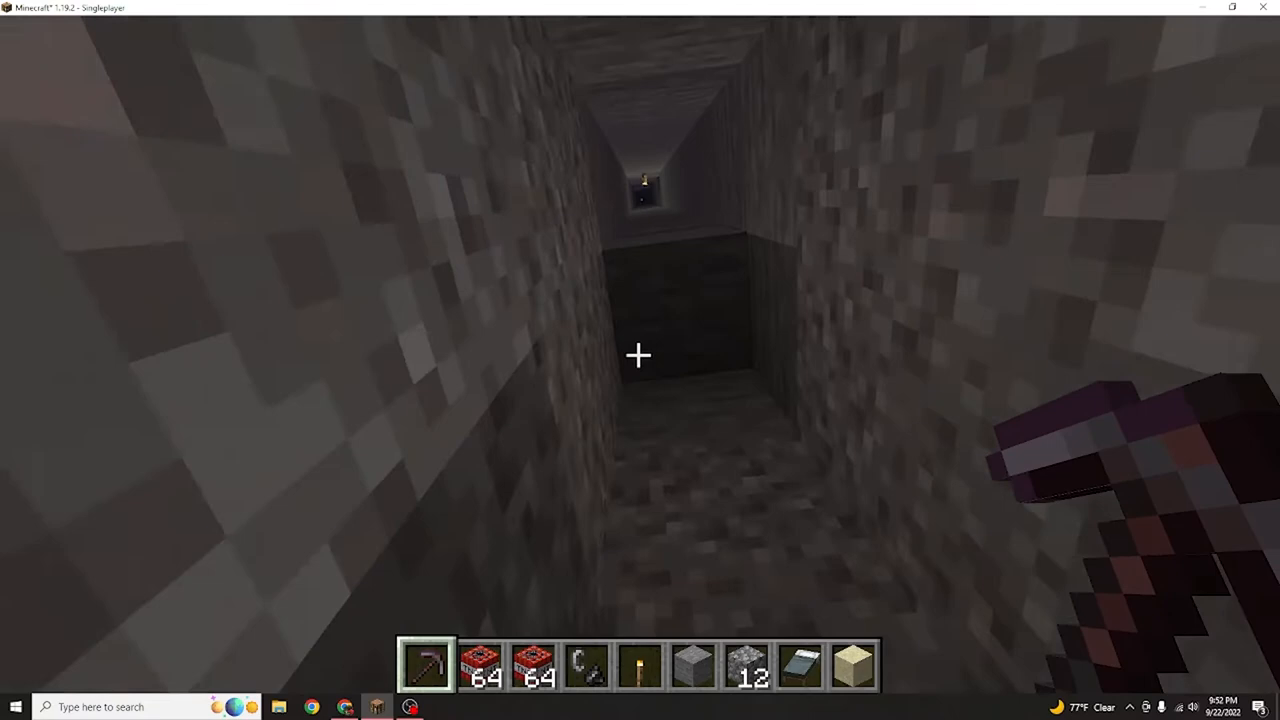
mouse_move(640, 360)
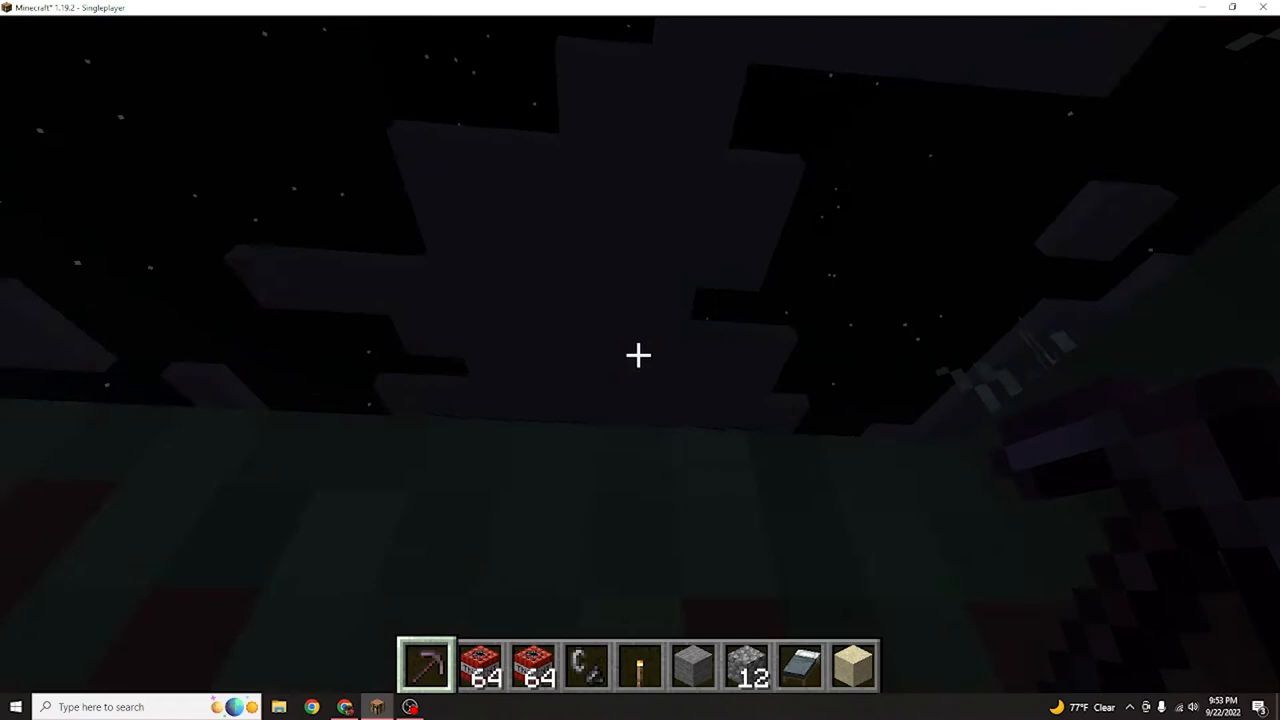
mouse_move(640, 355)
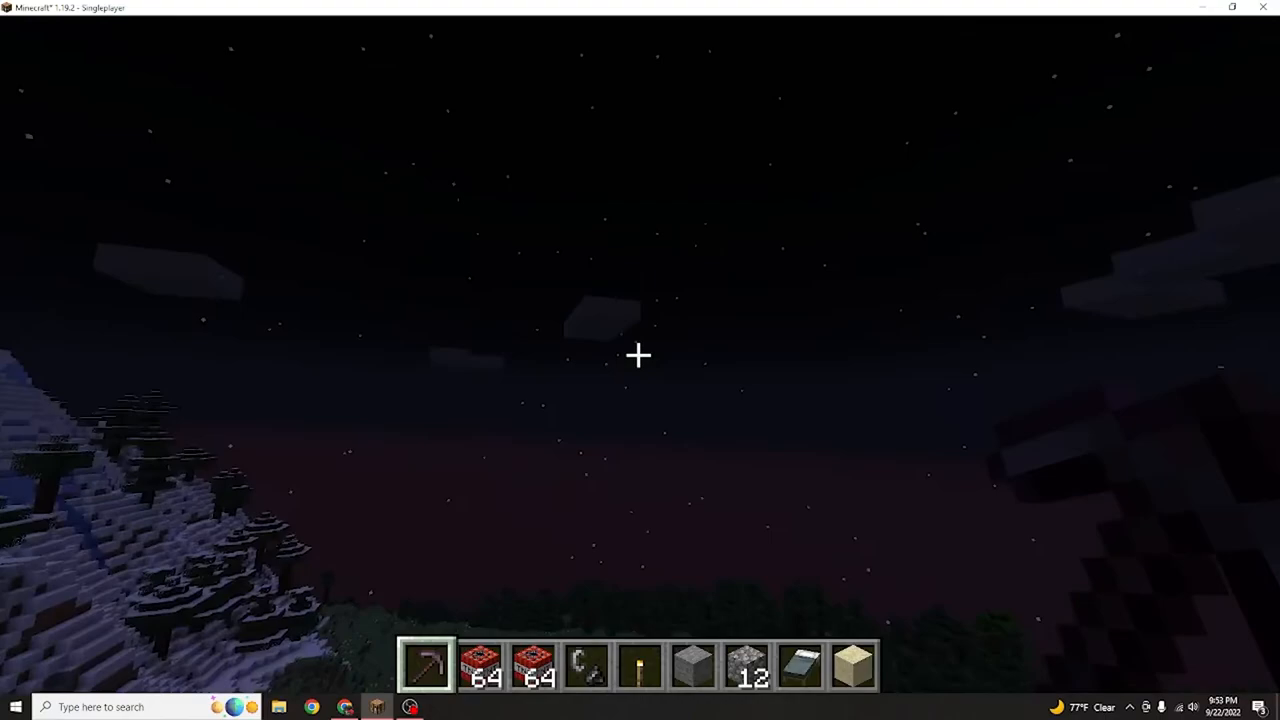
mouse_move(640, 355)
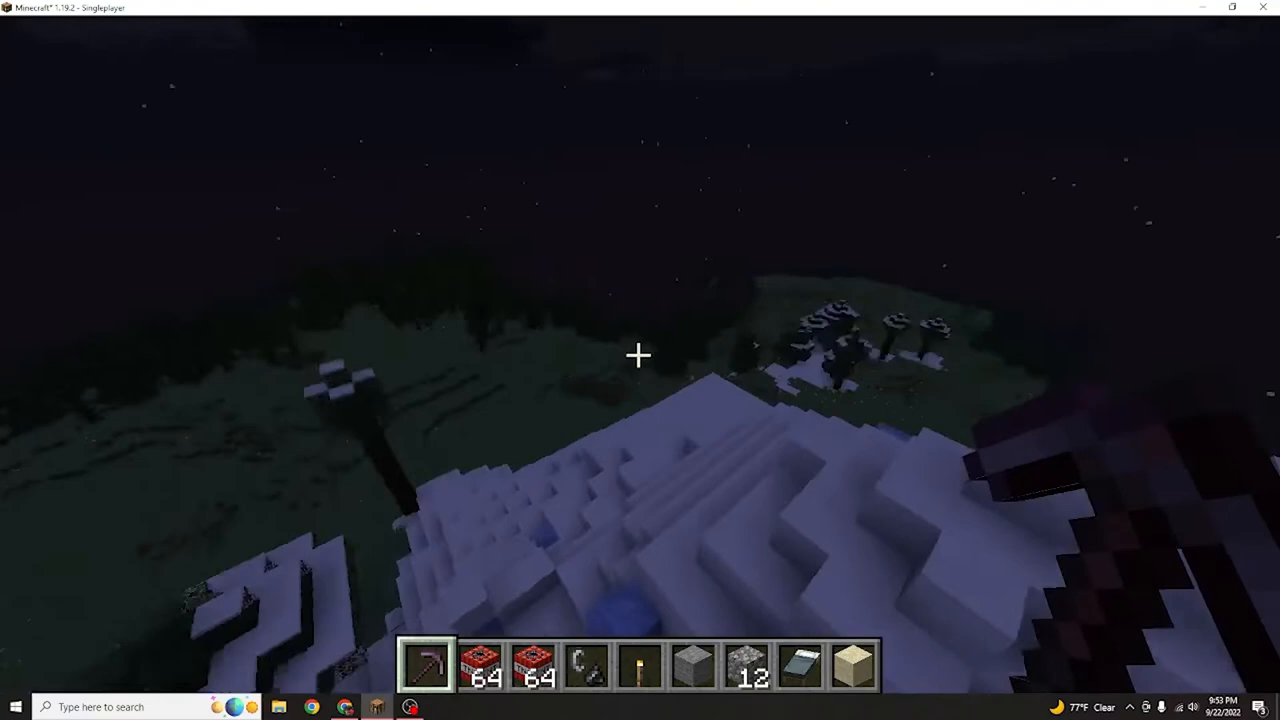